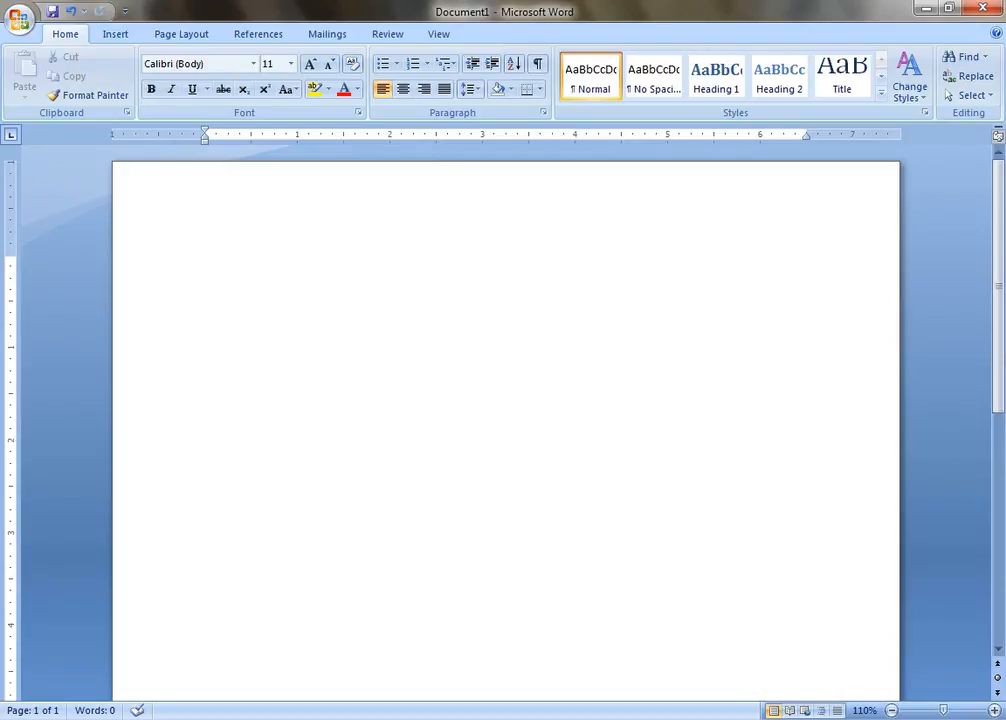
Enter 'Azxcfa ;,mn.j,' as the first drill group on the blank page's opening line
{"action": "left_click", "coordinate": [206, 264]}
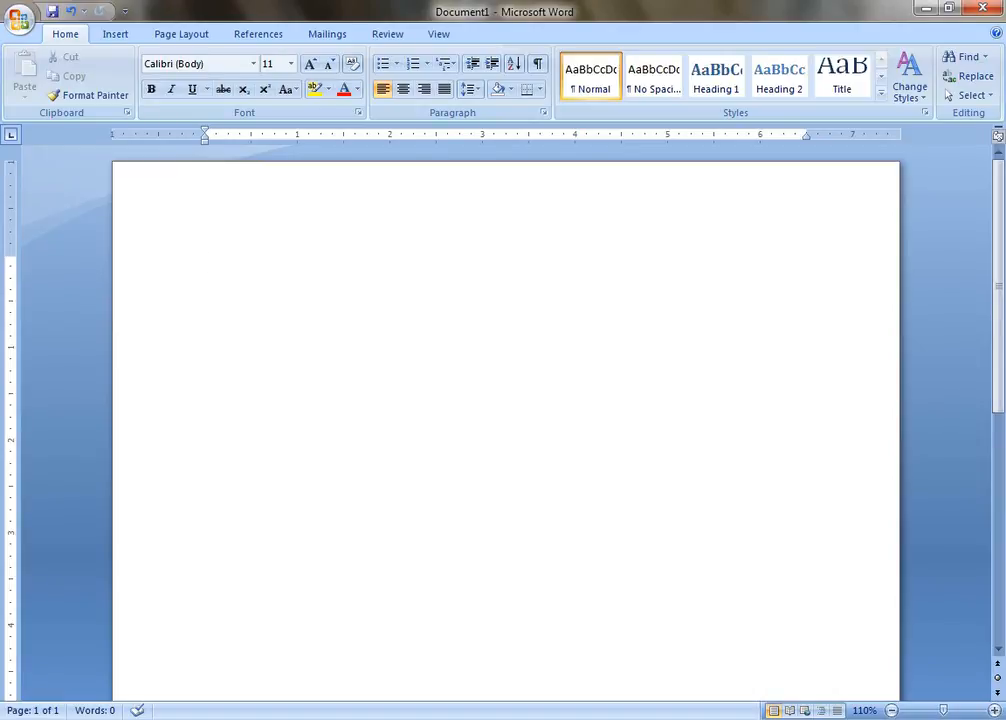
{"action": "left_click", "coordinate": [204, 262]}
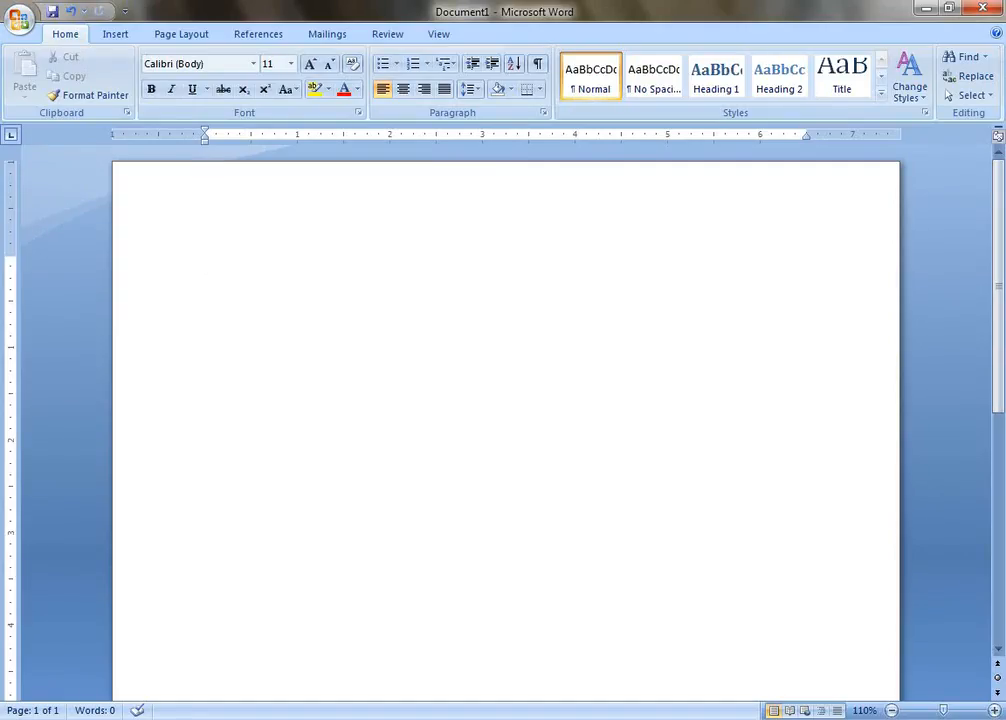
{"action": "type", "text": "a2"}
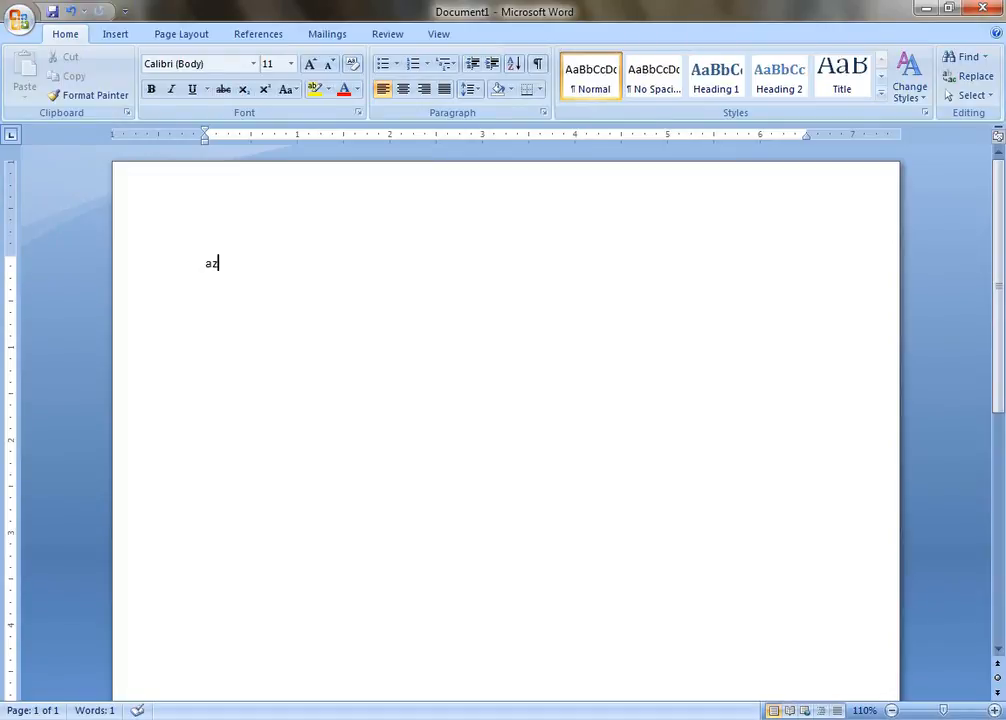
{"action": "type", "text": "zx"}
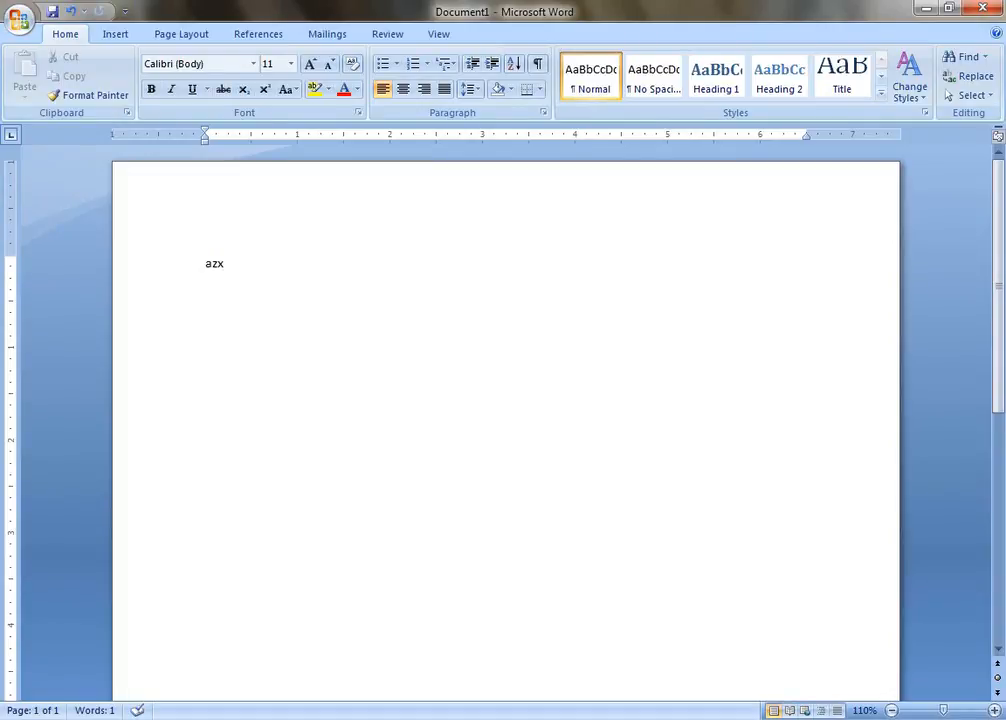
{"action": "type", "text": "cf"}
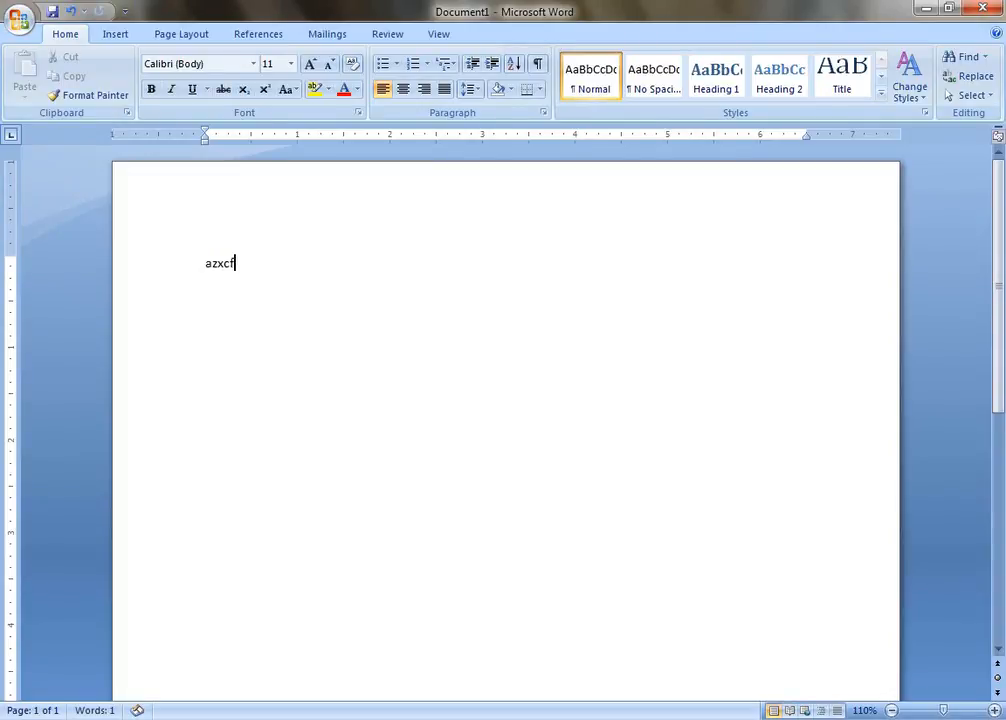
{"action": "type", "text": "a"}
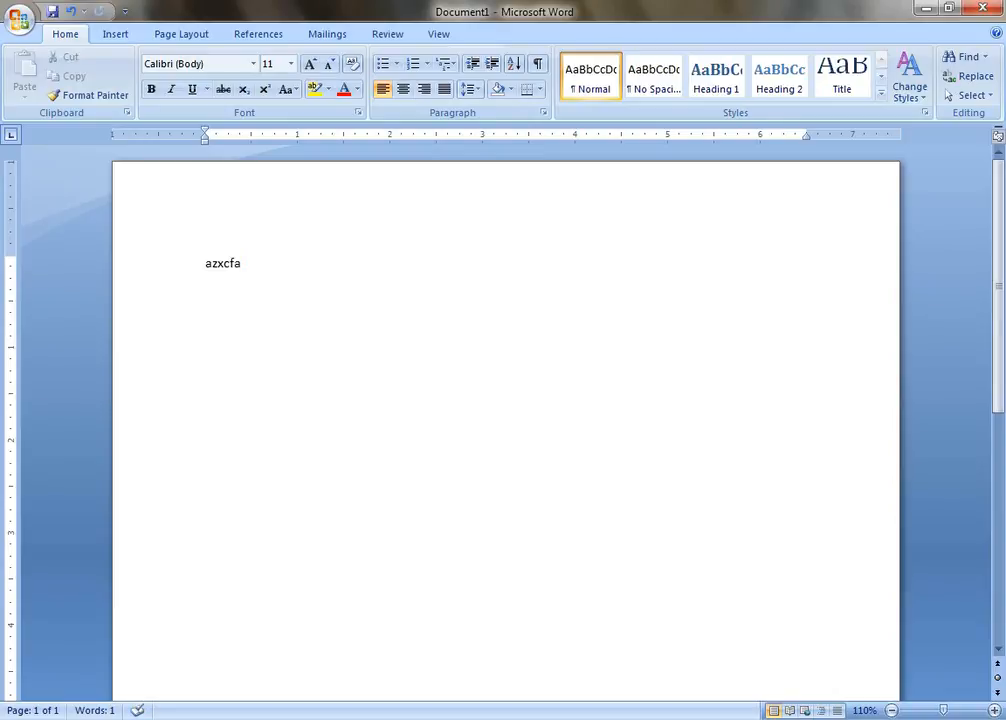
{"action": "type", "text": ";"}
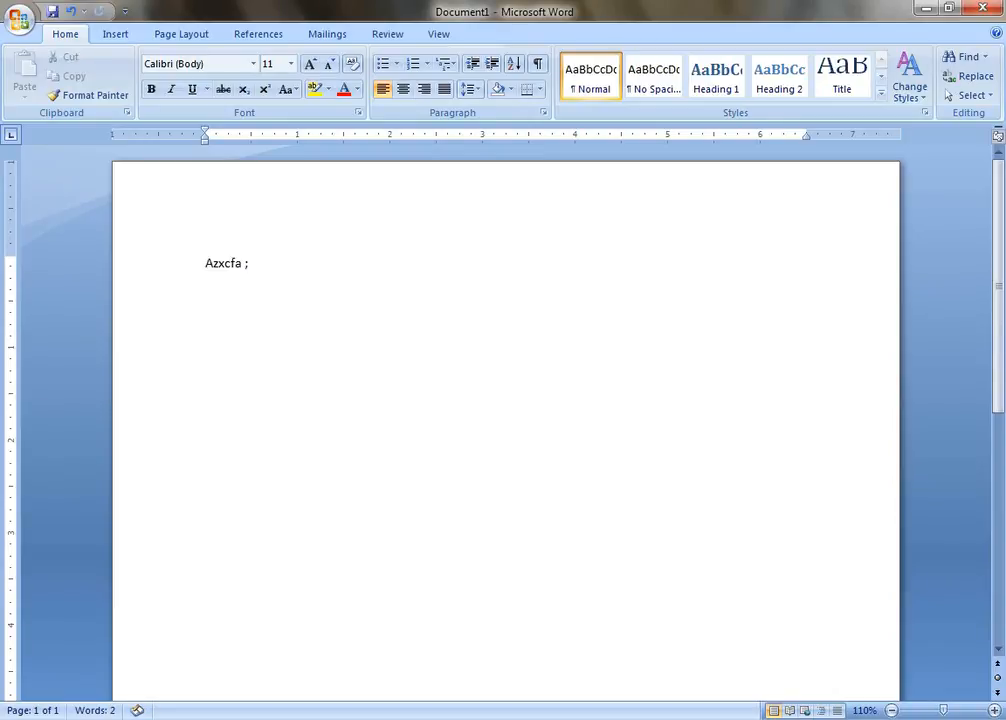
{"action": "type", "text": ","}
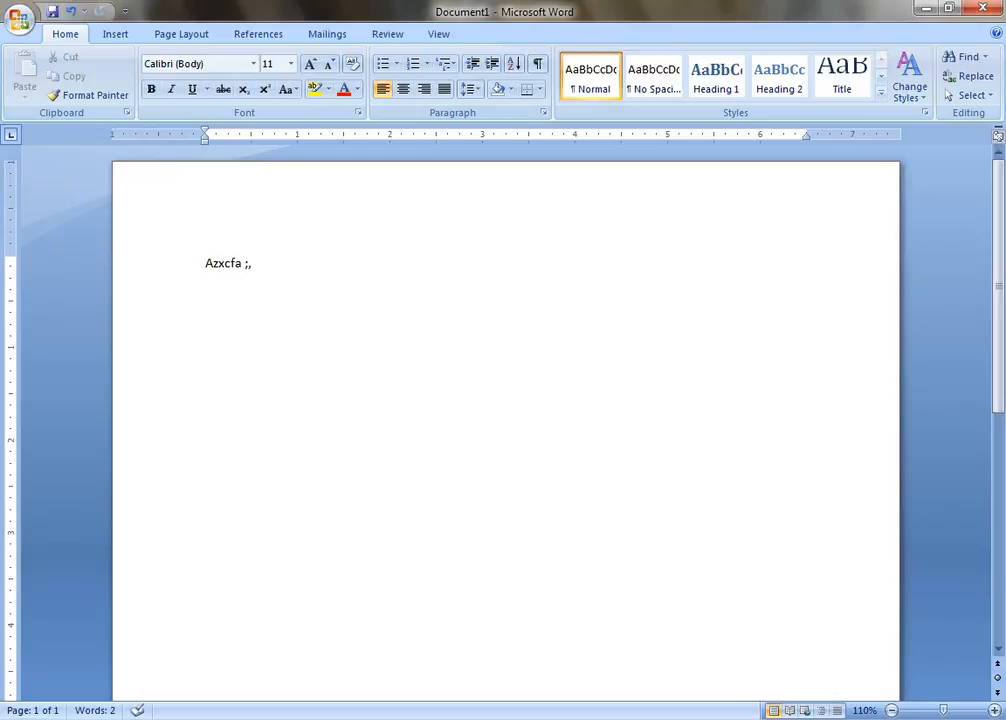
{"action": "type", "text": "mn."}
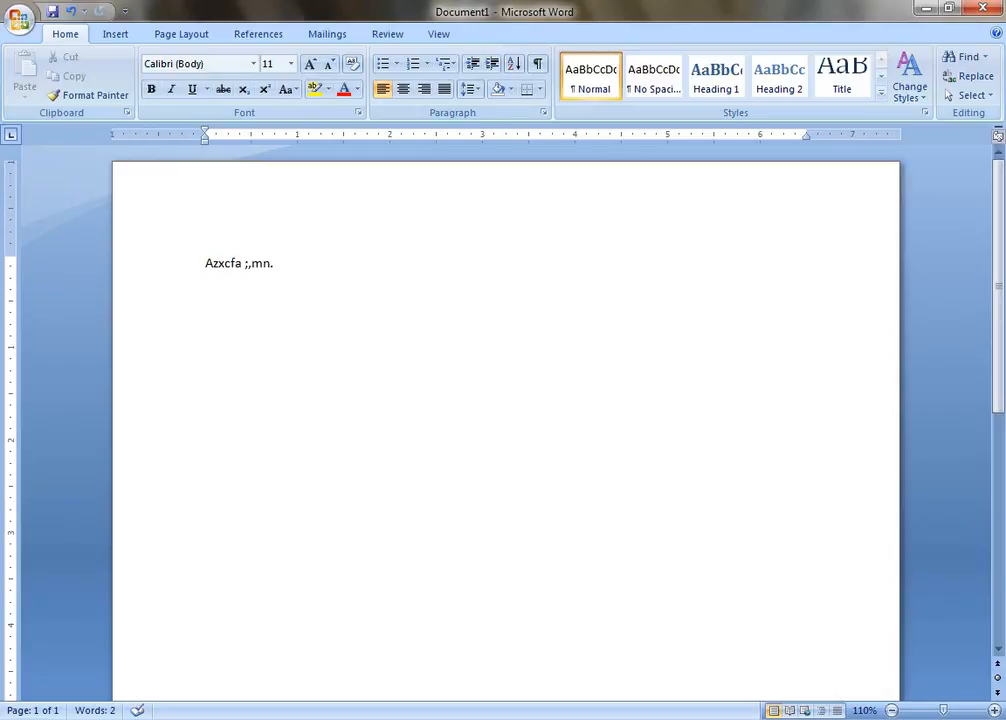
{"action": "type", "text": "j"}
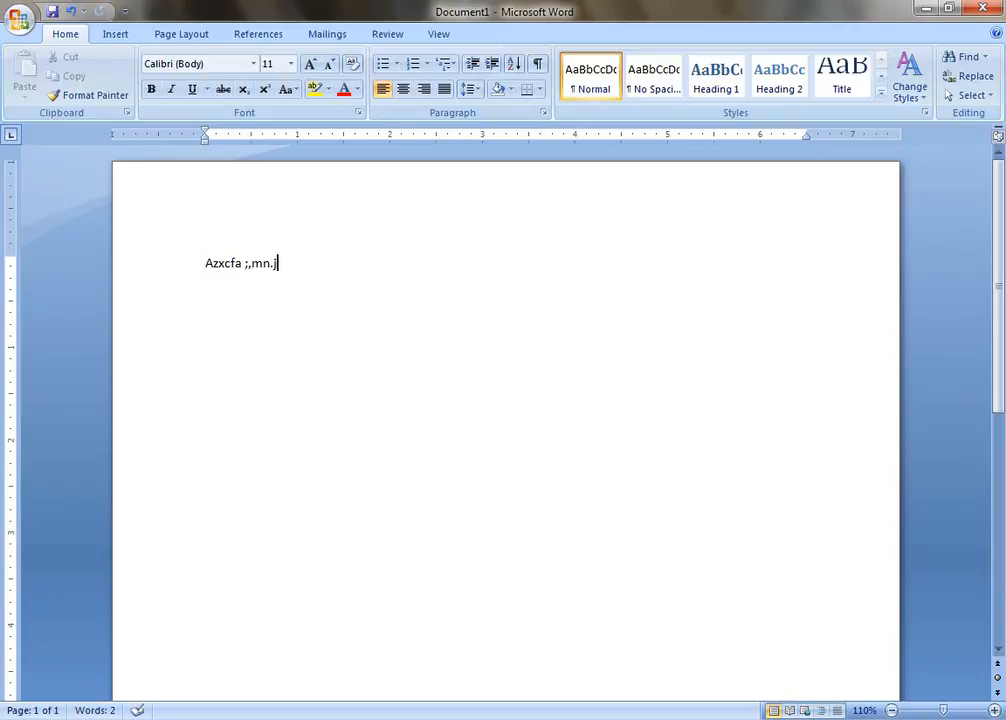
{"action": "type", "text": ","}
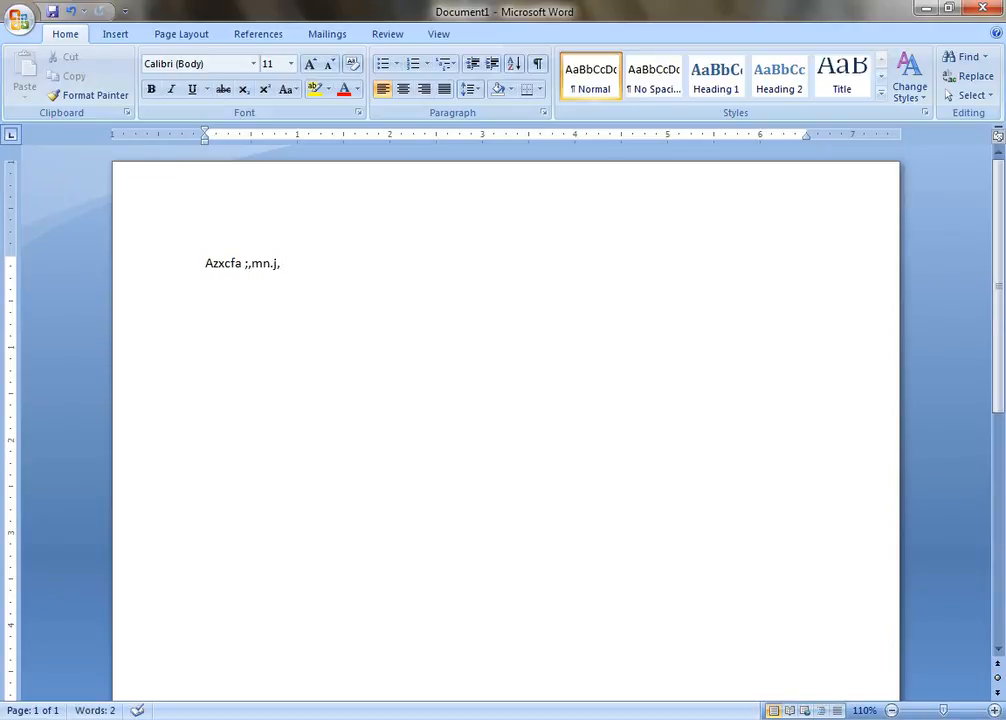
Continue the line with the second group 'azxcfa ;,mn.j;' after a space
{"action": "type", "text": "az"}
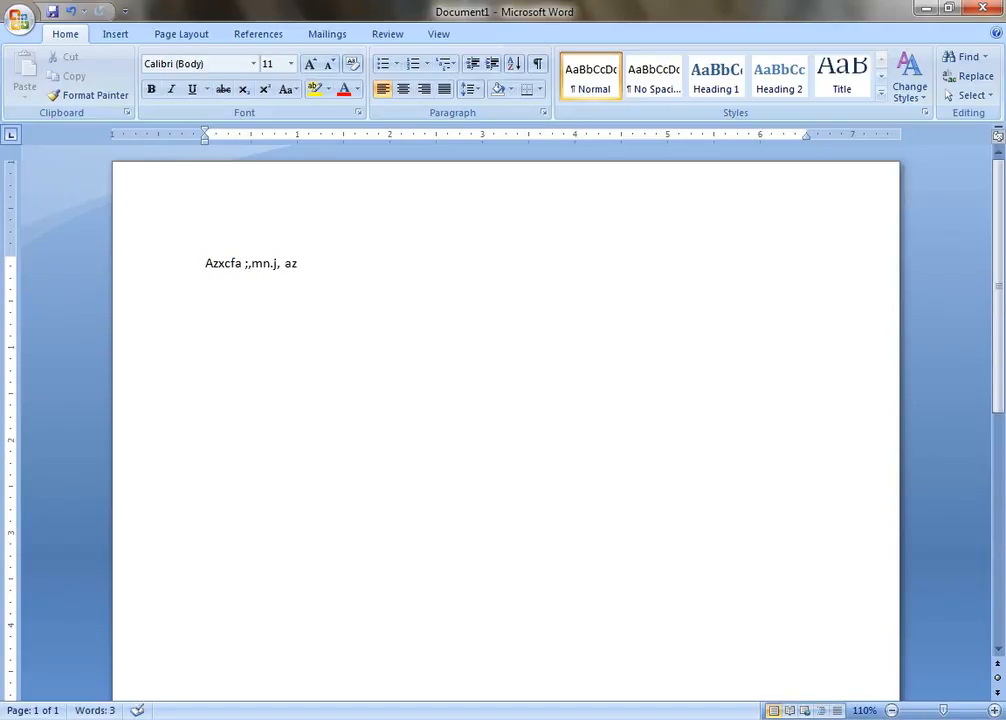
{"action": "type", "text": "xc"}
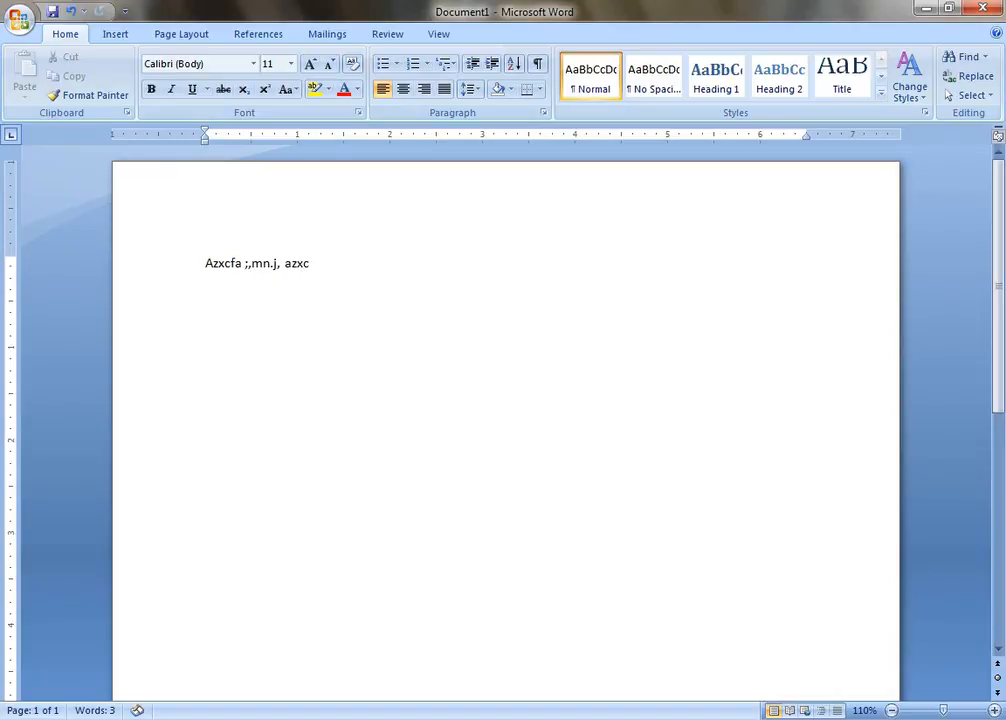
{"action": "type", "text": "f"}
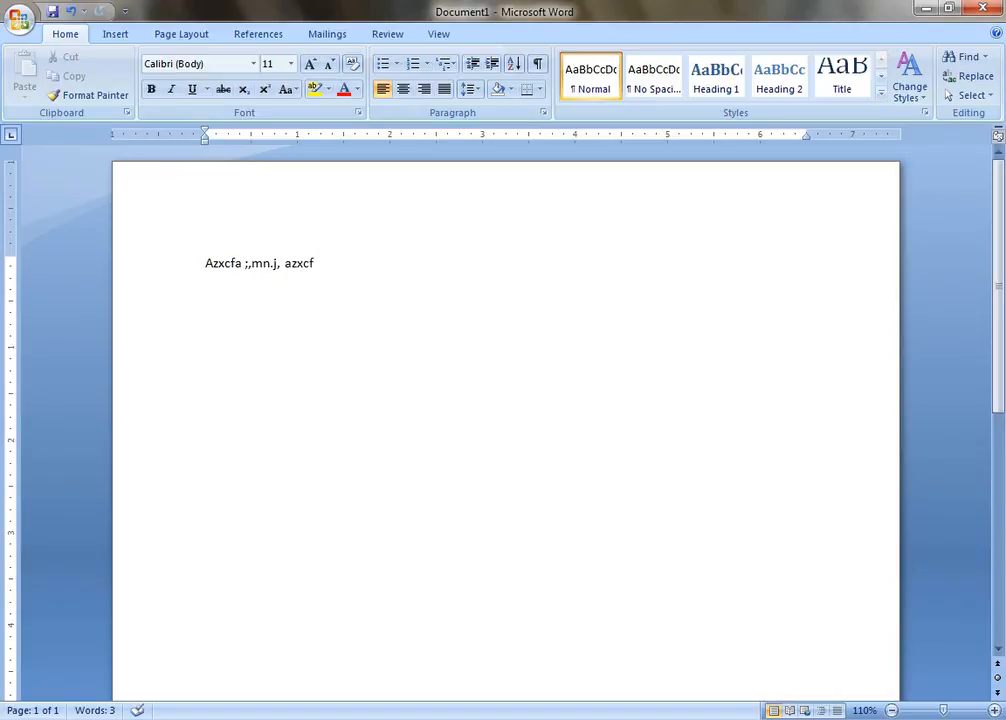
{"action": "type", "text": "a"}
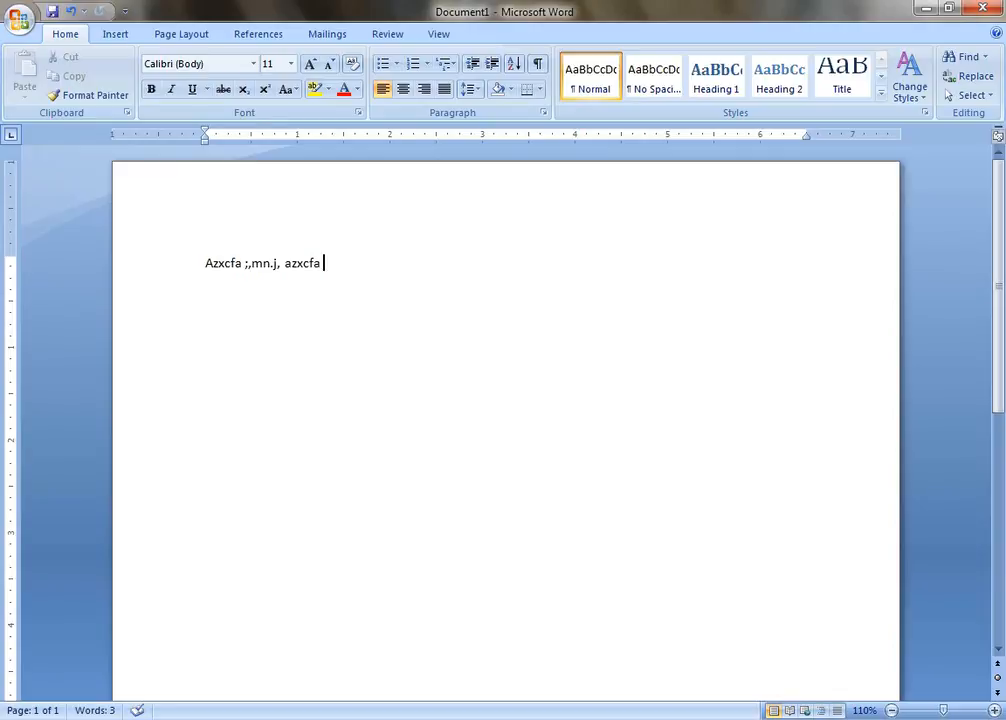
{"action": "type", "text": ";"}
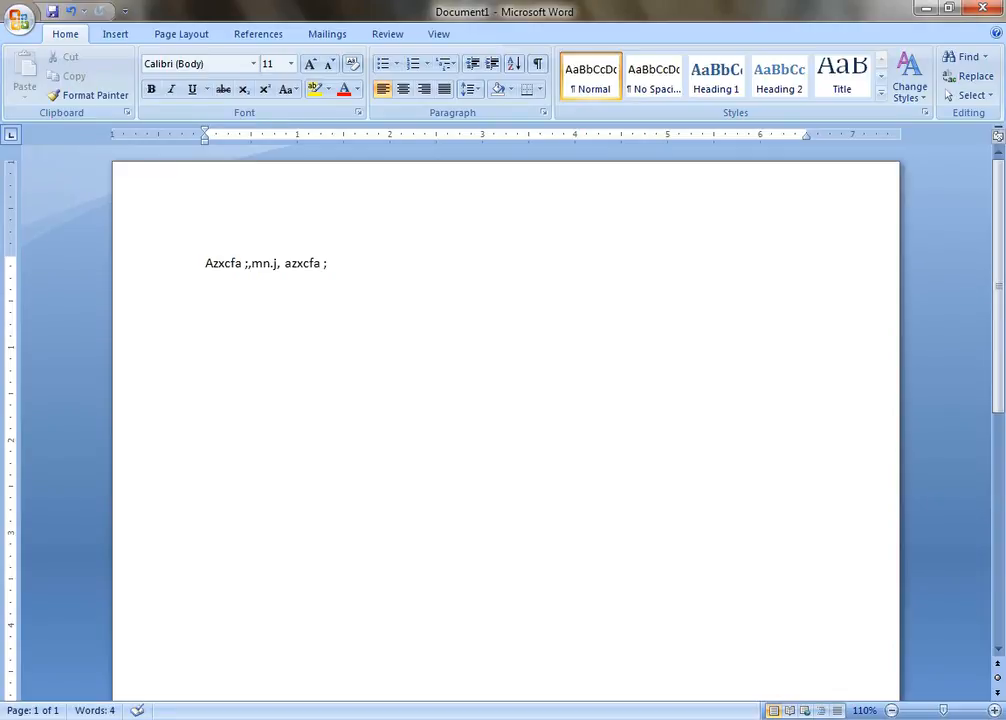
{"action": "type", "text": ",m"}
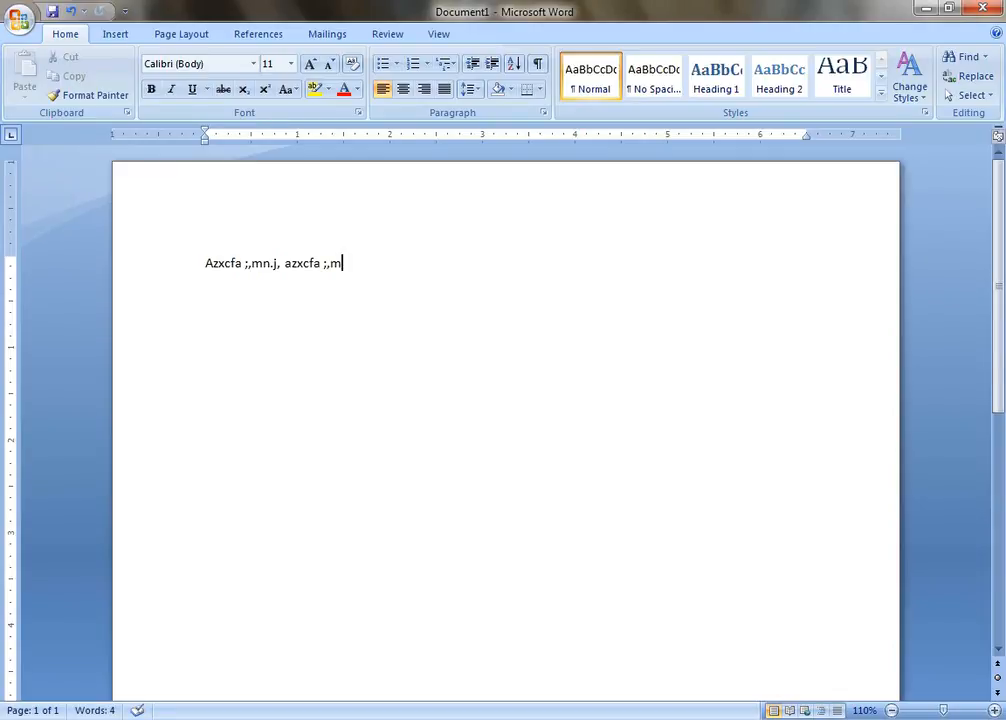
{"action": "type", "text": "n."}
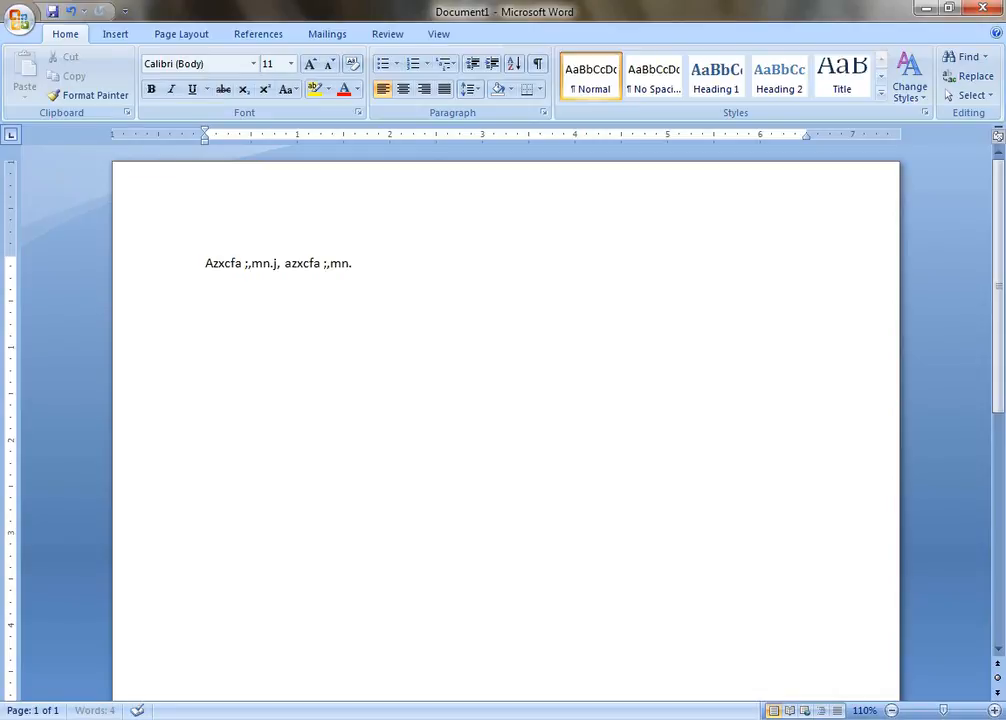
{"action": "type", "text": "j"}
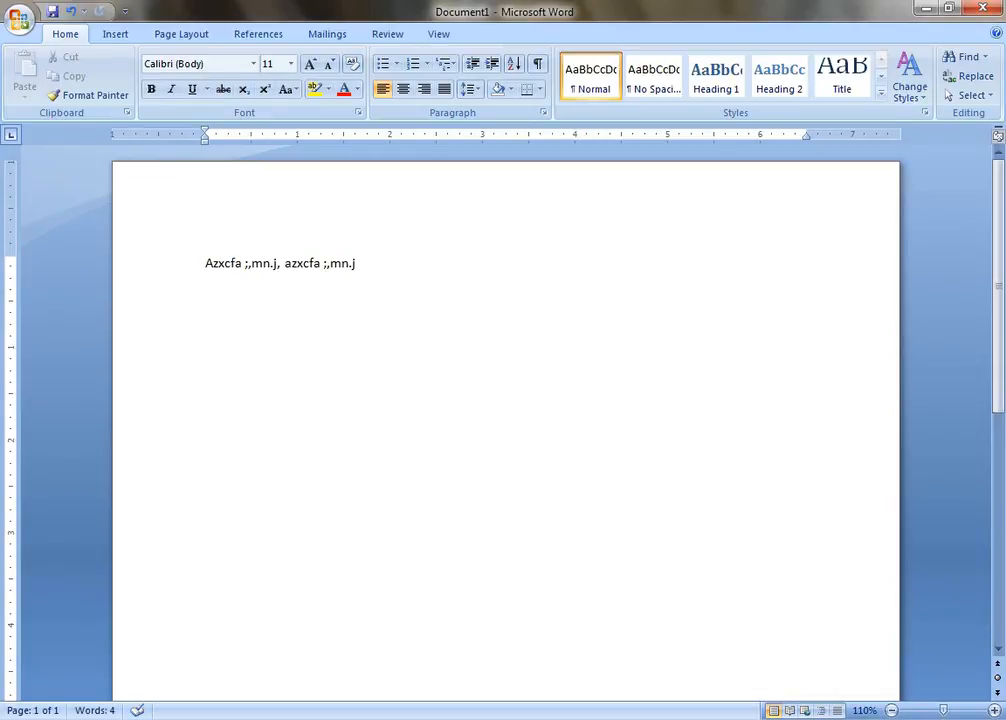
{"action": "type", "text": ";"}
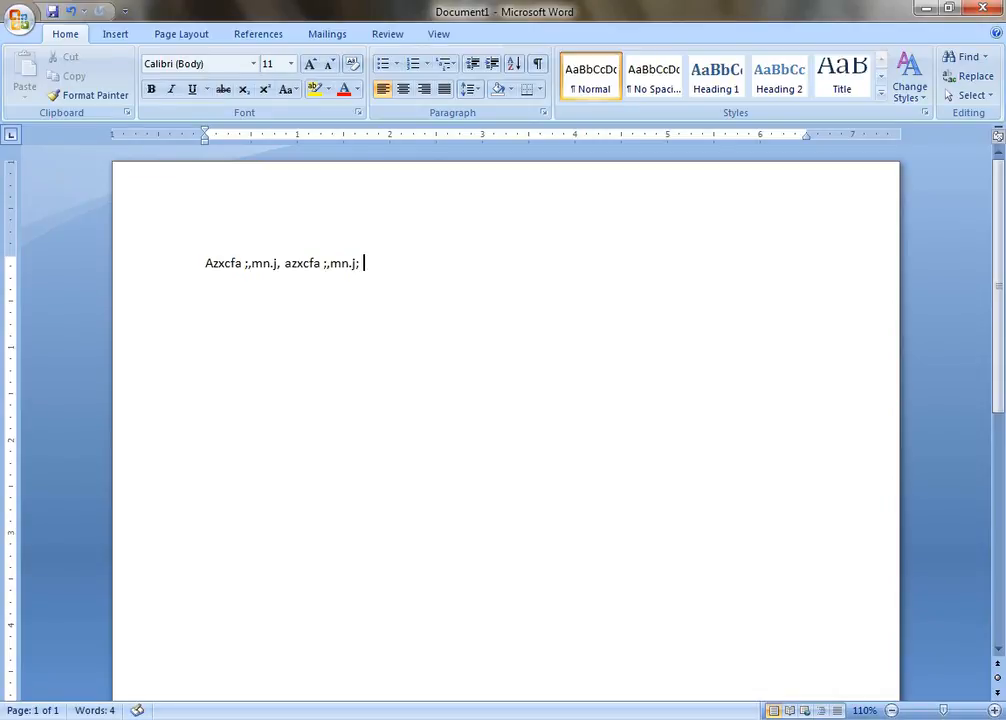
Extend the line with the third group 'azxcfa ;;.j' after a space
{"action": "type", "text": "a"}
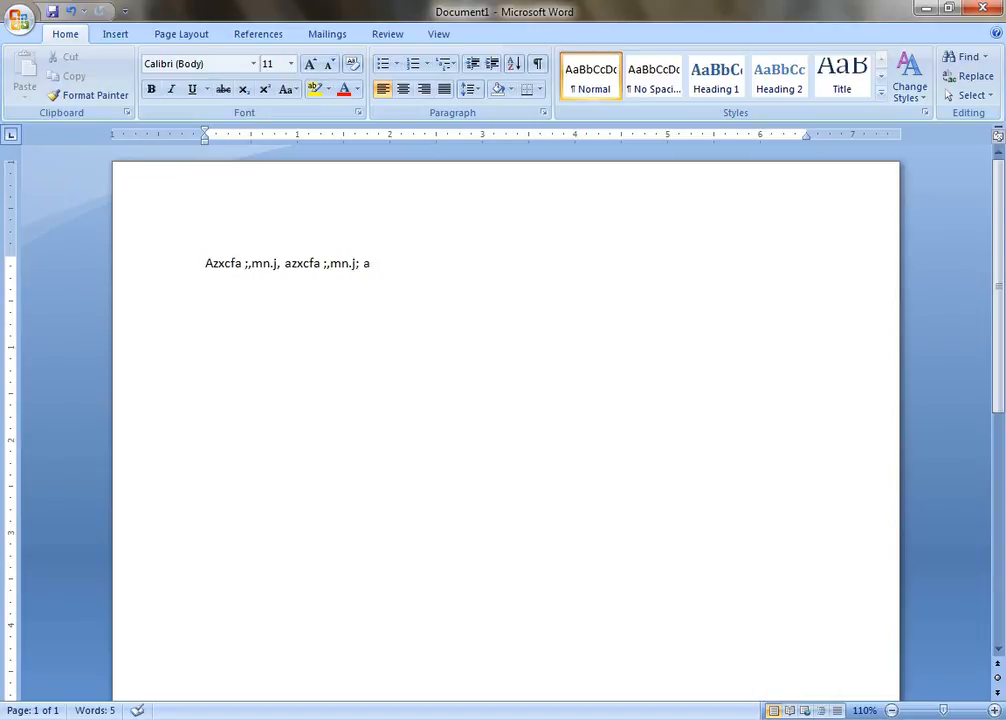
{"action": "type", "text": "zx"}
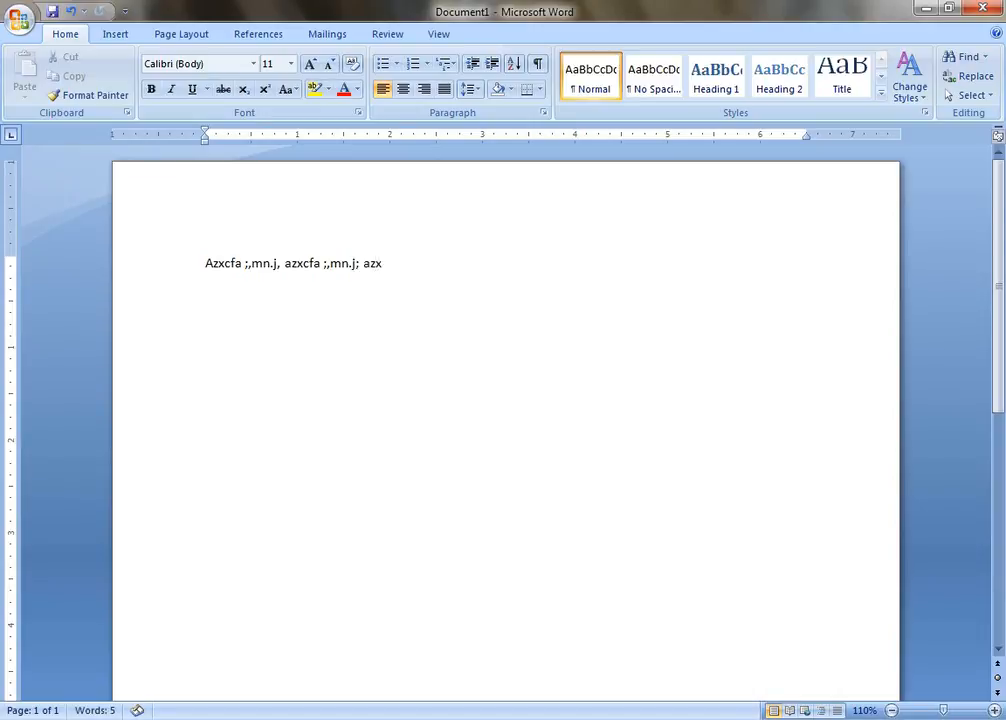
{"action": "type", "text": "c"}
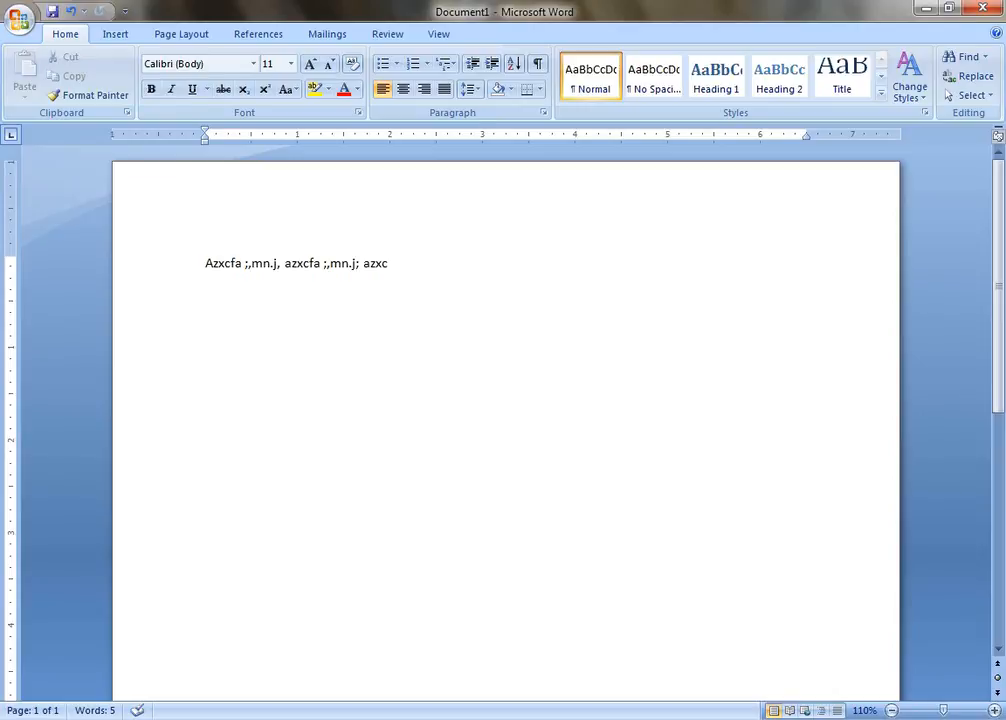
{"action": "type", "text": "f"}
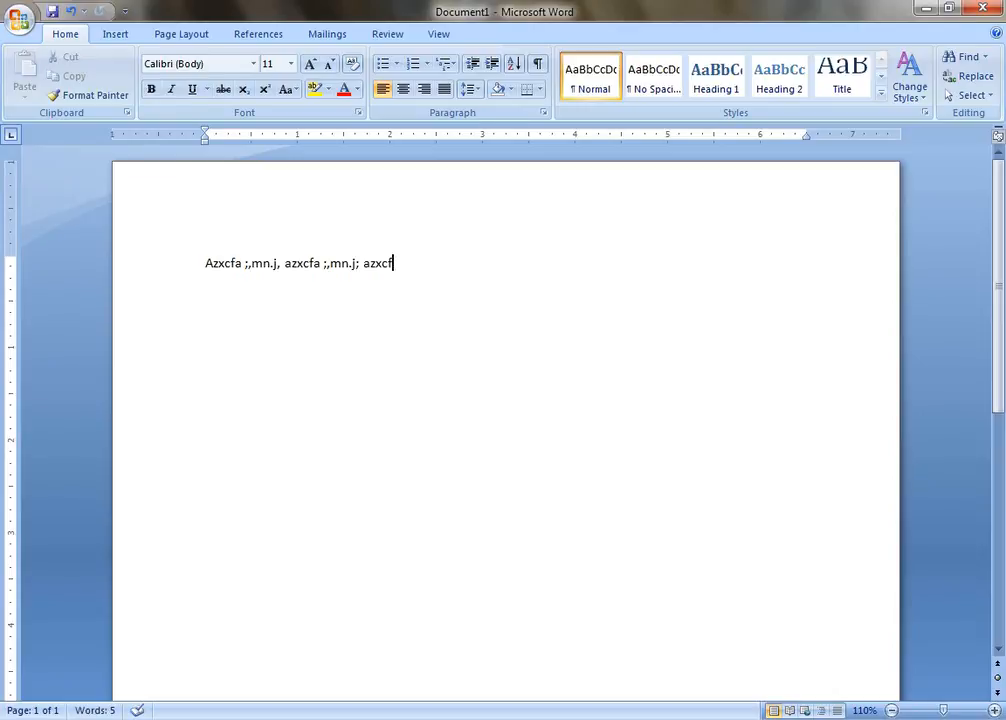
{"action": "type", "text": "a"}
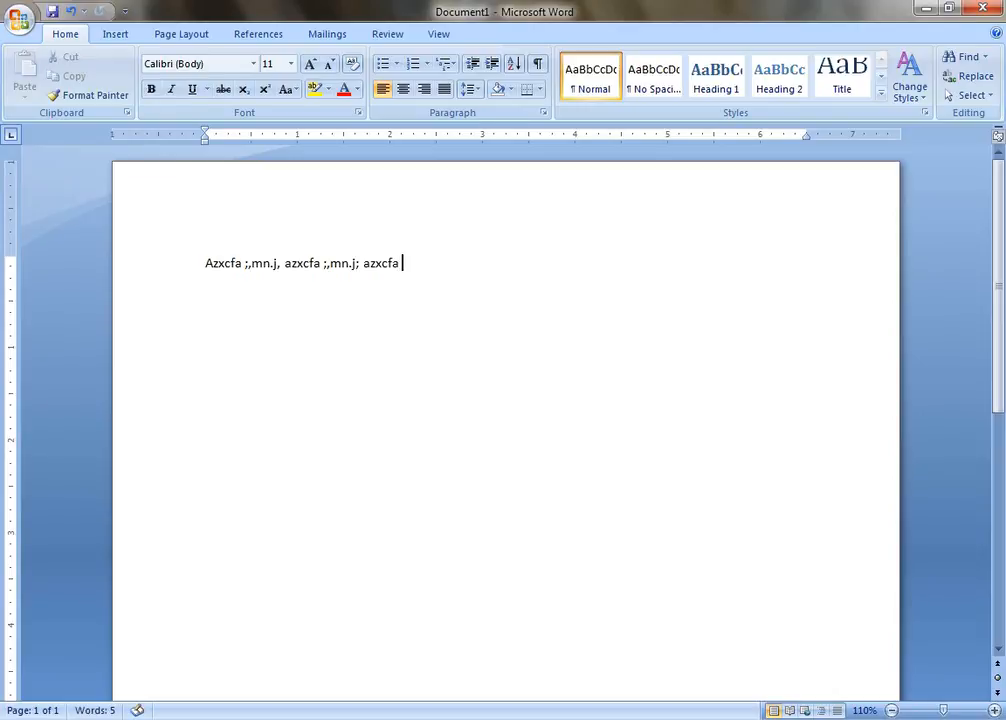
{"action": "type", "text": ";"}
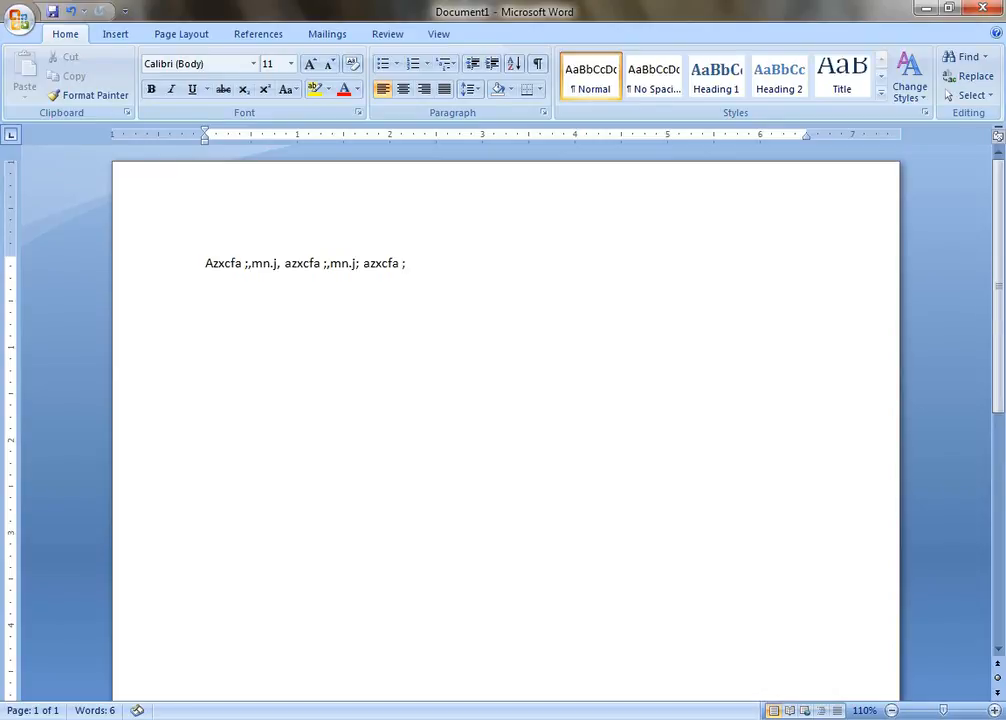
{"action": "type", "text": ";"}
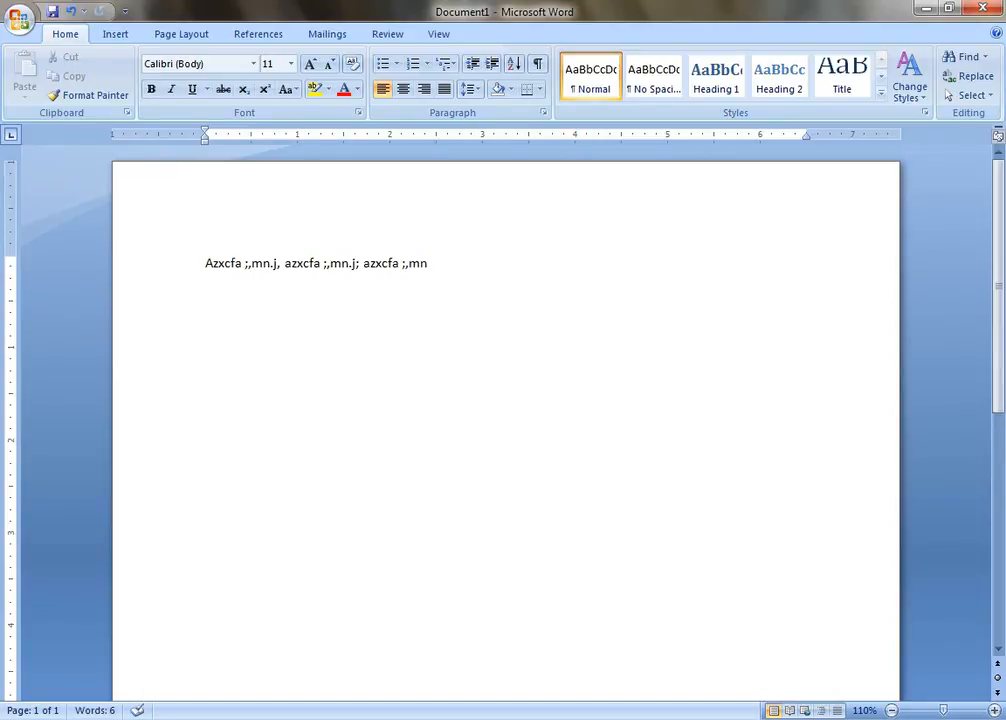
{"action": "type", "text": ".j"}
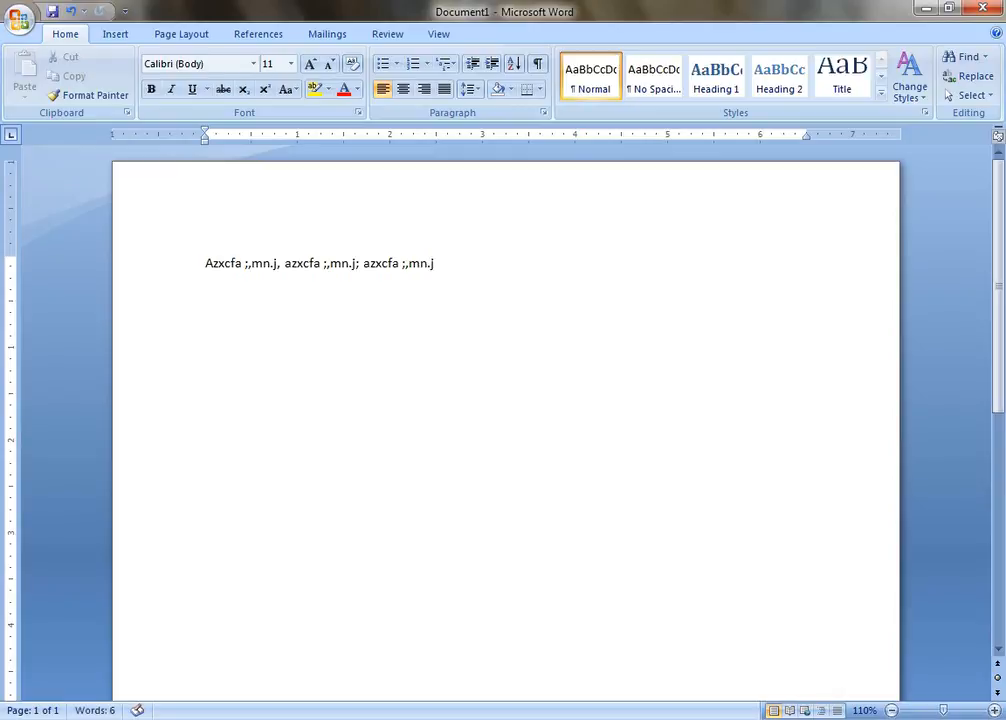